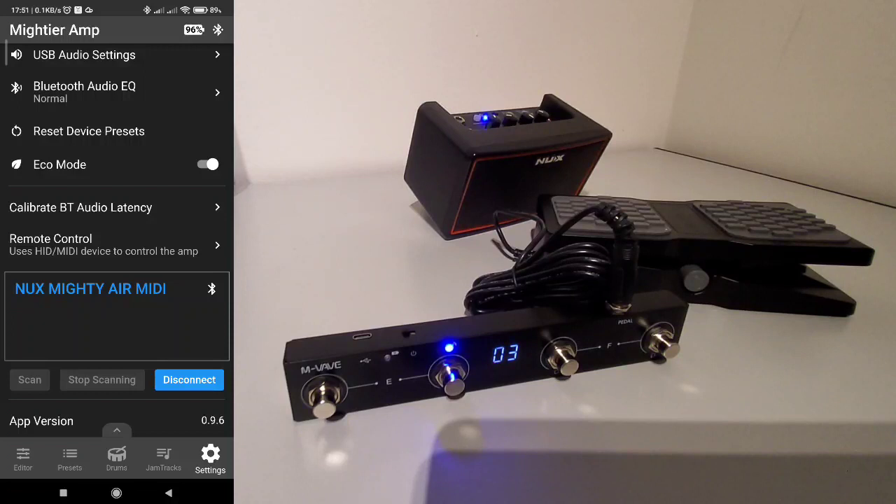
Return to the preset editor showing the A212 IR cabinet at -6.0 dB
left_click(23, 459)
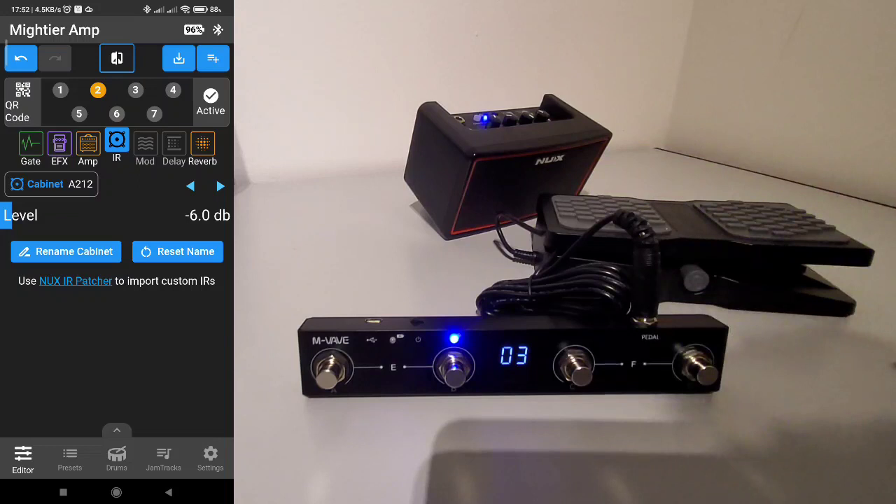